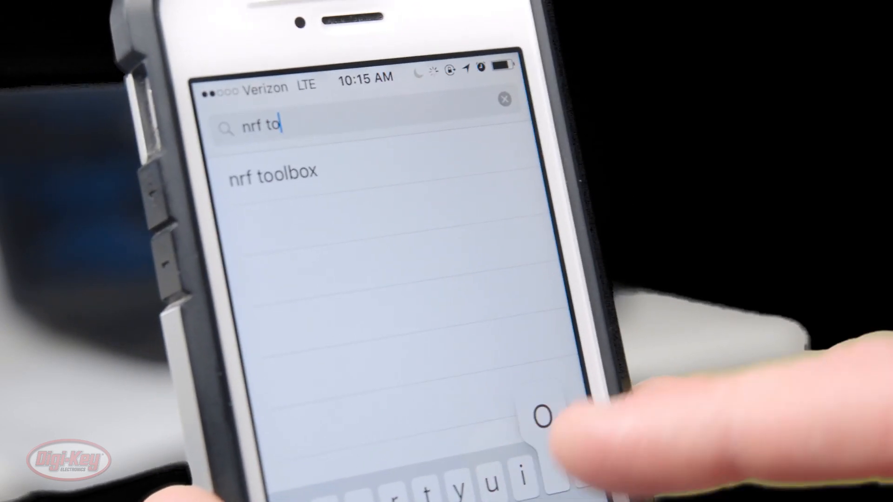
Search the App Store for 'nrf toolbox' by picking its suggestion
{"action": "left_click", "coordinate": [272, 172]}
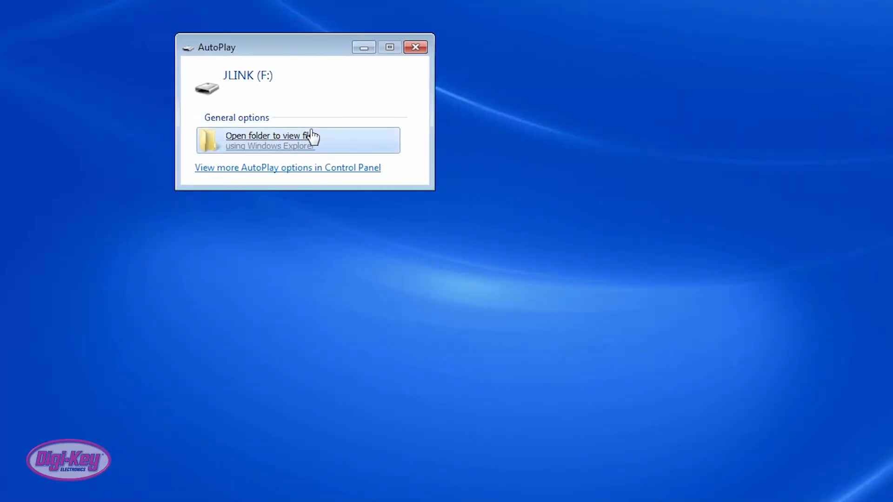
Open the JLINK board drive's folder to view its files
{"action": "left_click", "coordinate": [271, 140]}
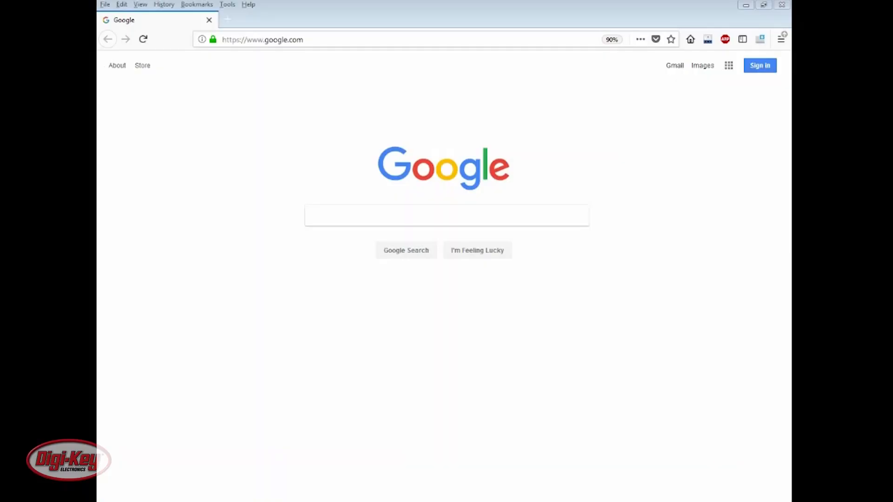
Go to nordicsemi.com/start52dk and open the Heart rate monitor demo page
{"action": "type", "text": "http://www.nordicsemi.com/start52dk"}
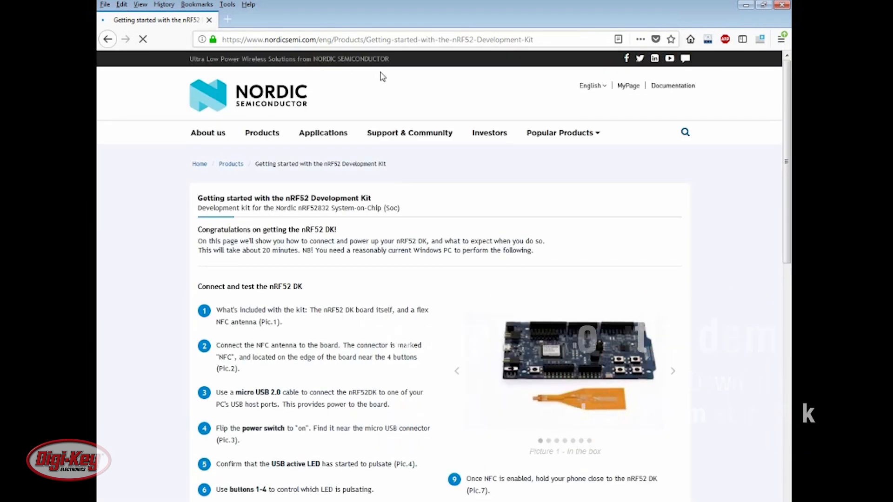
{"action": "scroll", "scroll_direction": "down", "scroll_amount": 3}
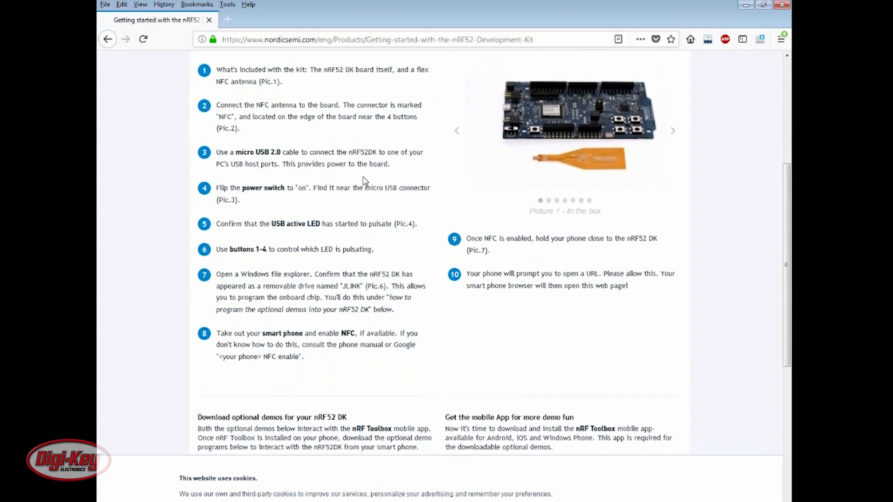
{"action": "scroll", "scroll_direction": "down", "scroll_amount": 3}
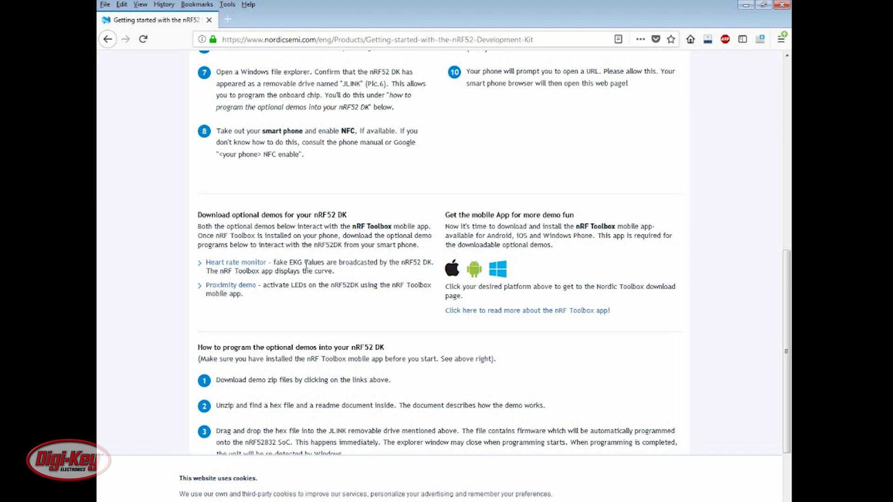
{"action": "left_click", "coordinate": [236, 262]}
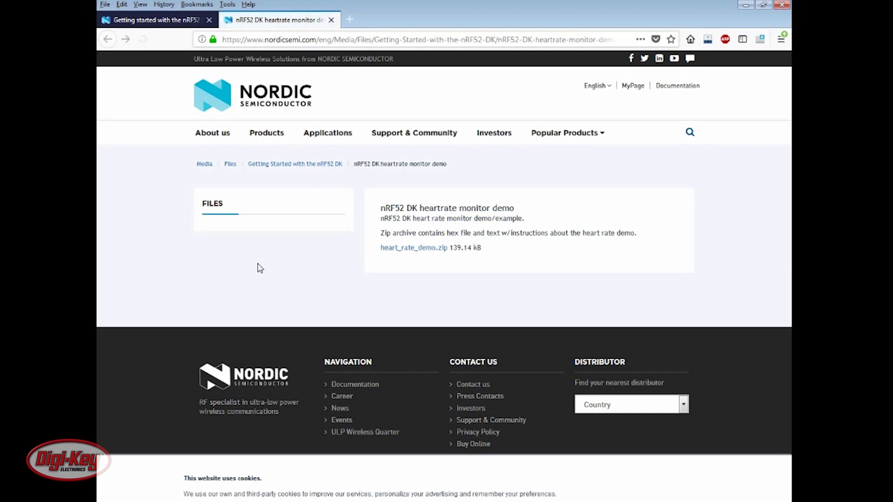
Download and save heart_rate_demo.zip, then view it in the downloads list
{"action": "left_click", "coordinate": [413, 248]}
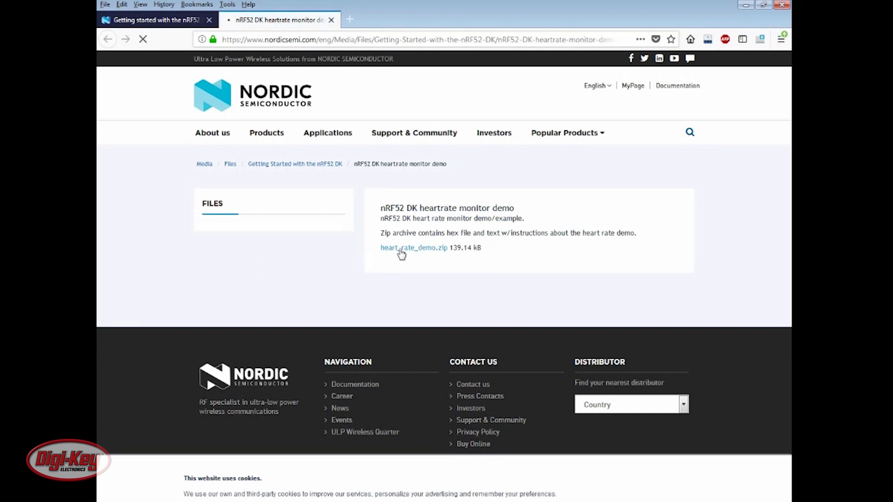
{"action": "left_click", "coordinate": [413, 247]}
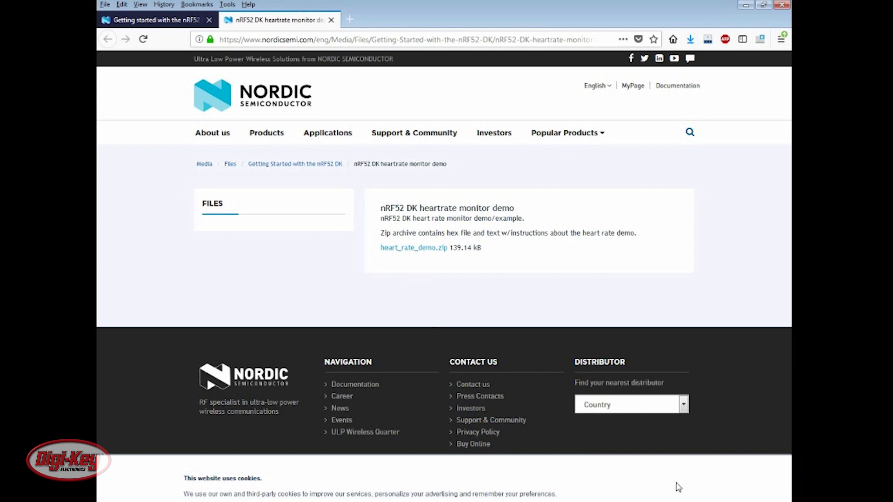
{"action": "left_click", "coordinate": [690, 38]}
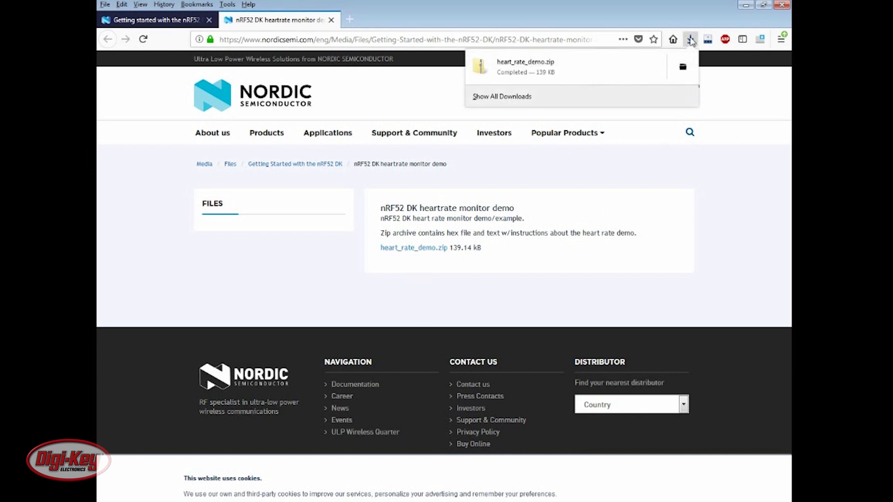
{"action": "mouse_move", "coordinate": [604, 51]}
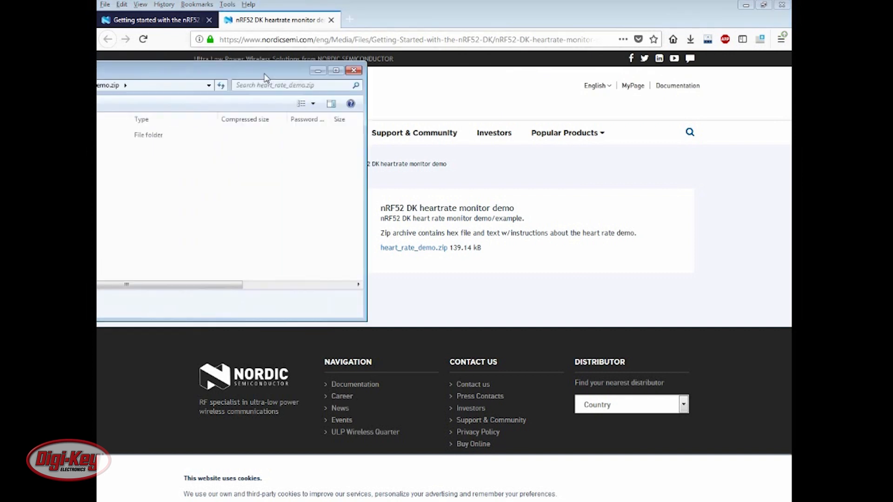
Extract all files from heart_rate_demo.zip and open the heart_rate_demo folder
{"action": "right_click", "coordinate": [358, 105]}
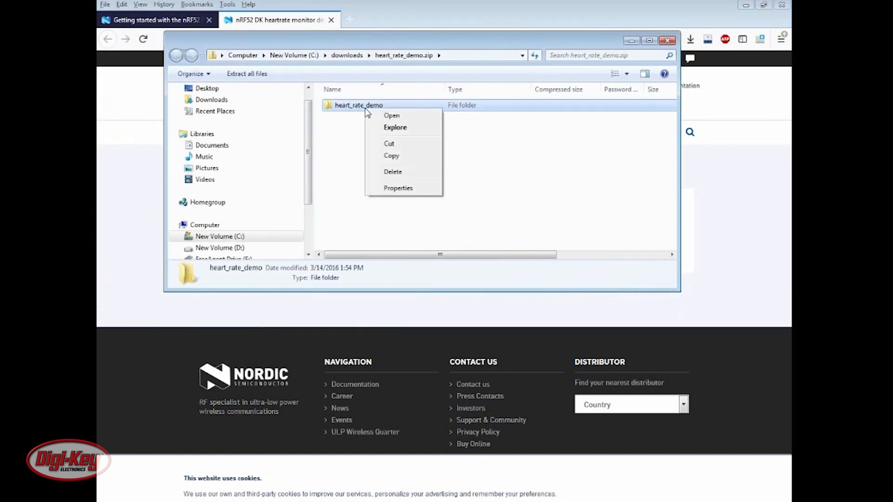
{"action": "right_click", "coordinate": [358, 106]}
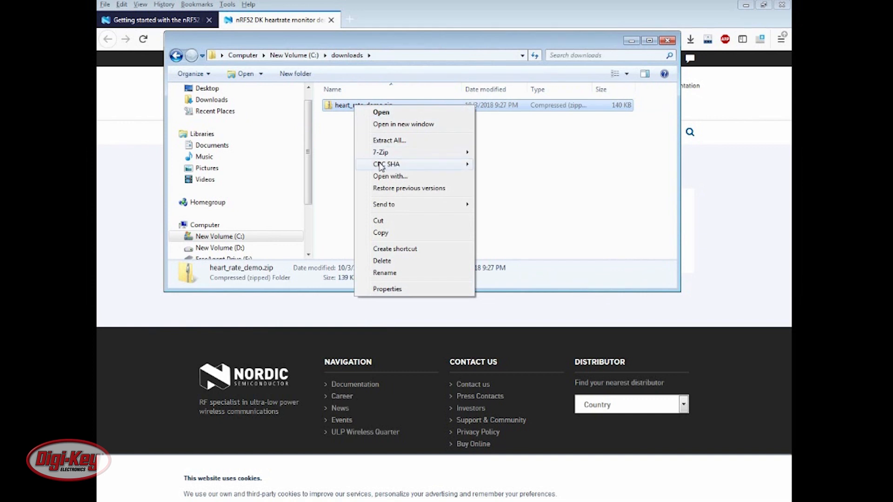
{"action": "left_click", "coordinate": [389, 140]}
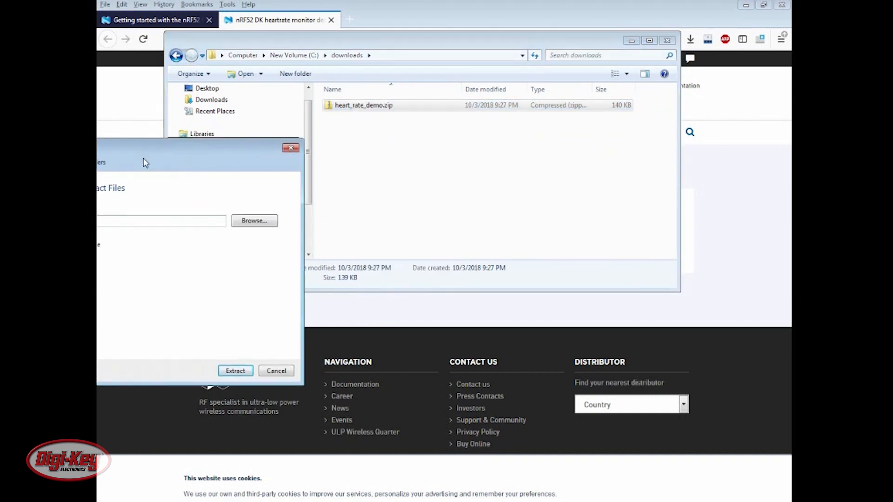
{"action": "left_click", "coordinate": [234, 370]}
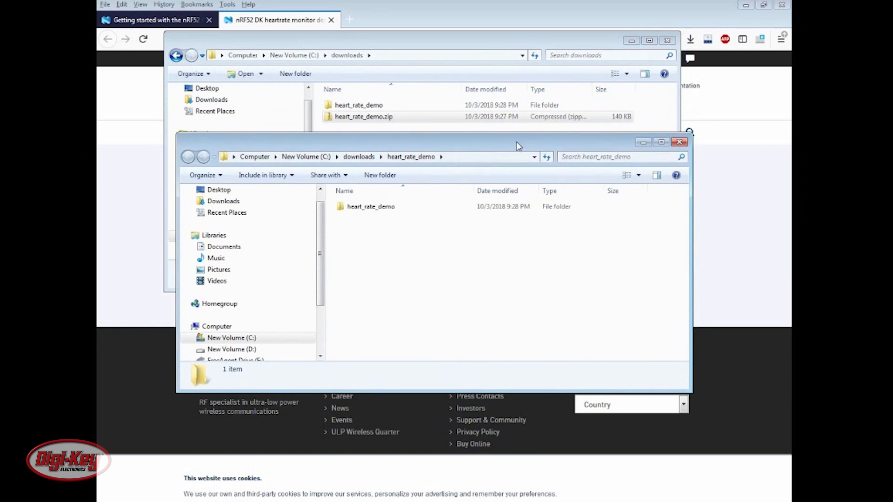
{"action": "left_click", "coordinate": [680, 142]}
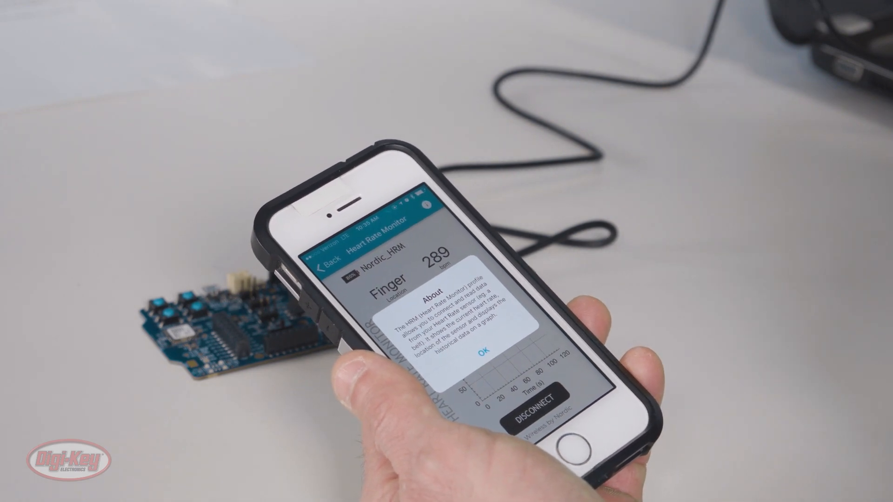
Dismiss the About popup to reveal the live Nordic_HRM heart rate graph
{"action": "left_click", "coordinate": [484, 352]}
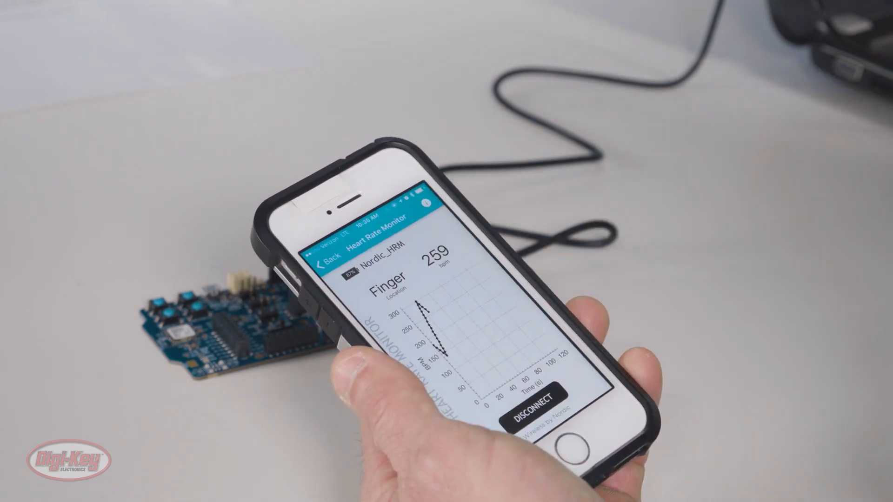